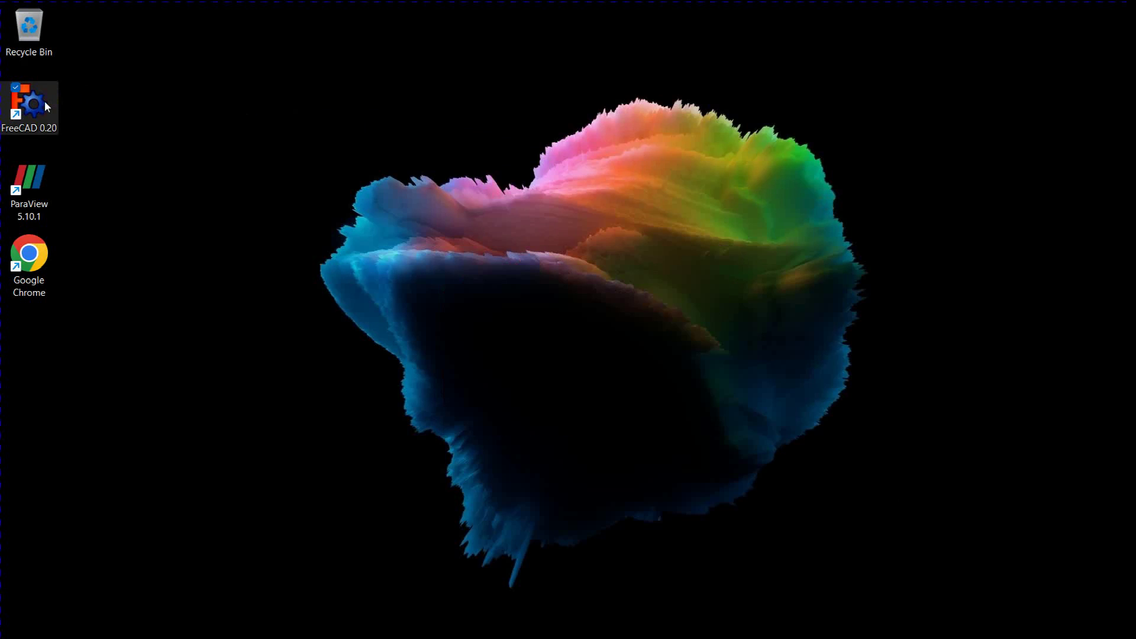
Launch FreeCAD from the desktop and make Part Design the active workbench
double_click(29, 99)
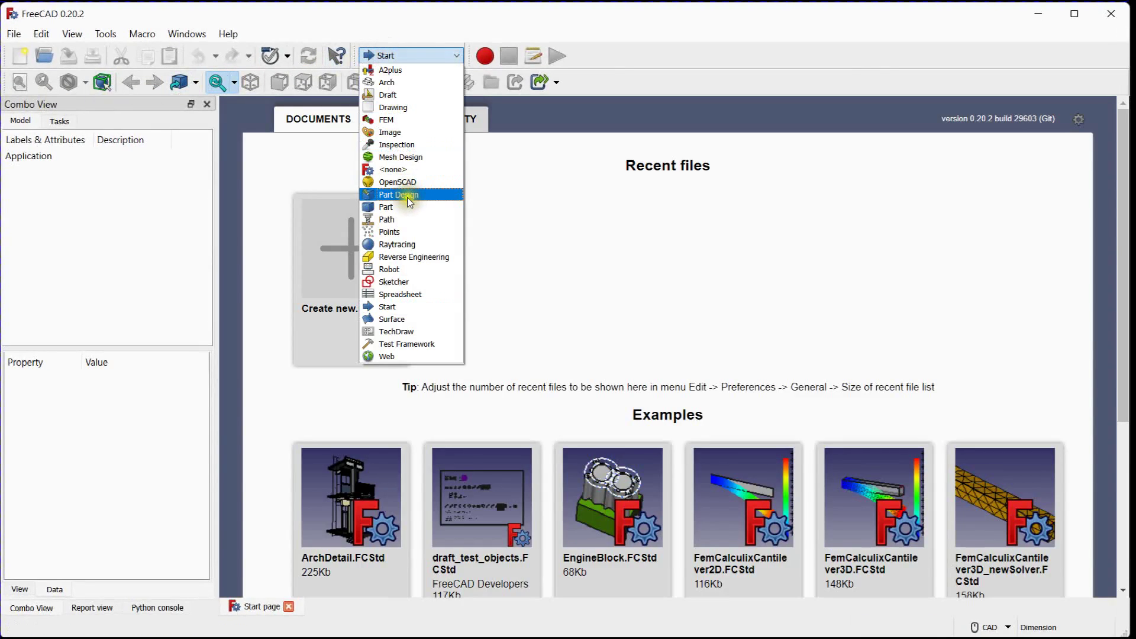
left_click(399, 194)
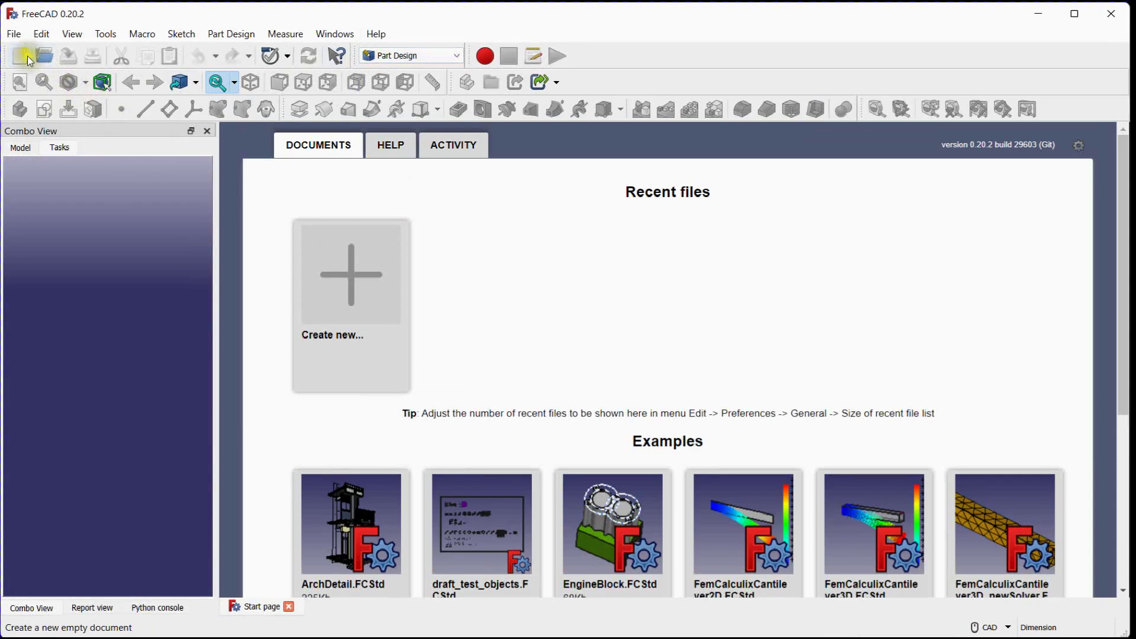
Create a new document with a Body of three additive 10 mm boxes, two thinned to 2 mm
left_click(24, 55)
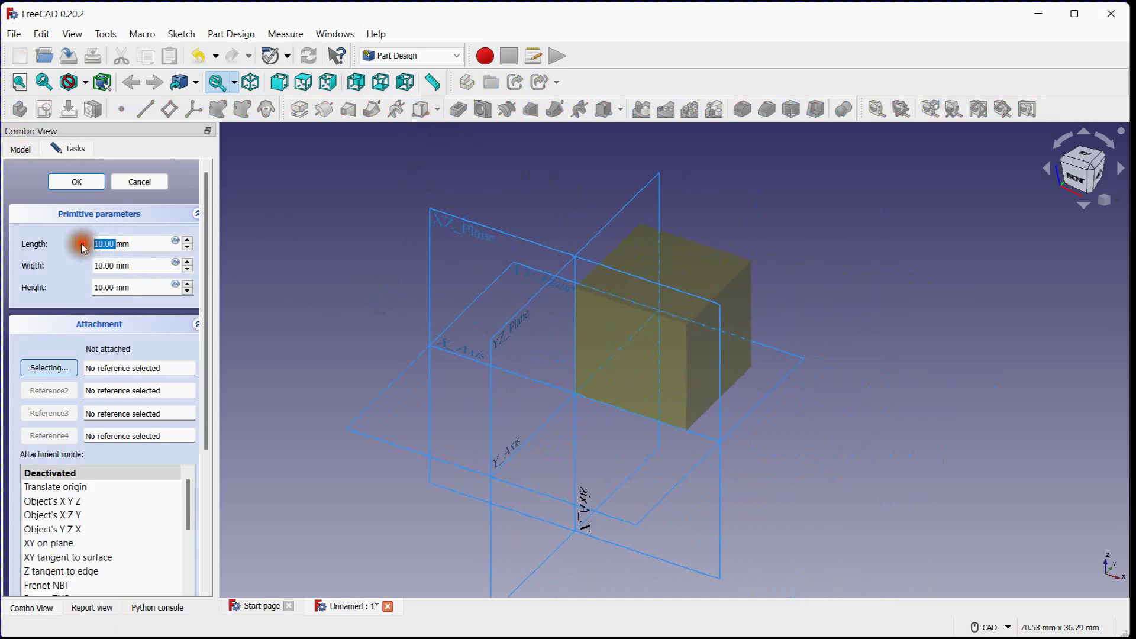
left_click(75, 182)
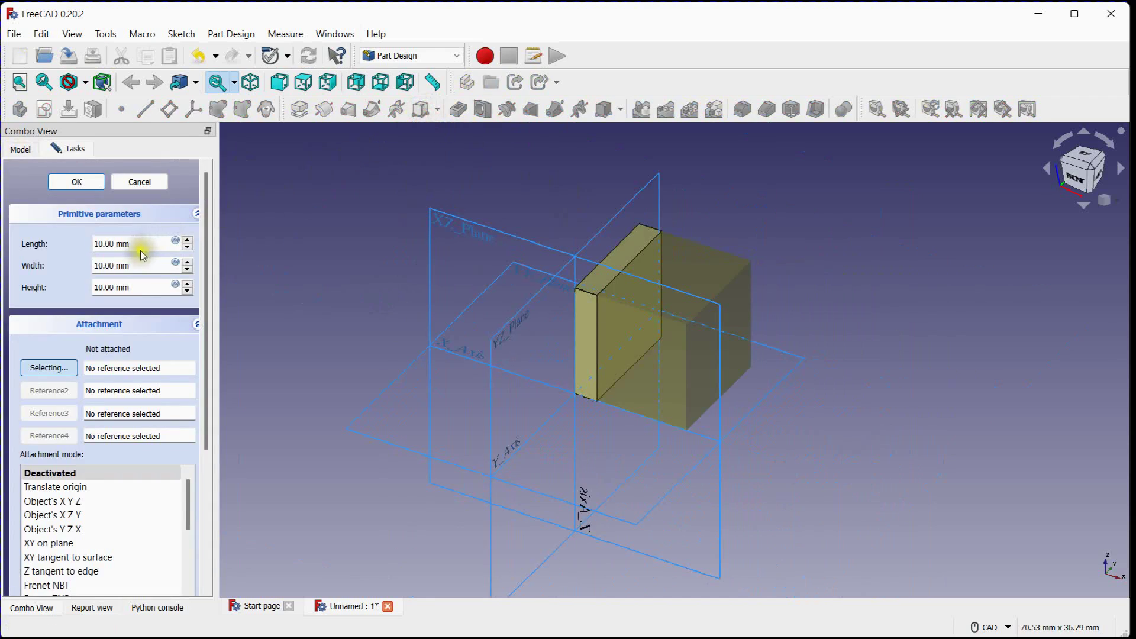
type("2 mm")
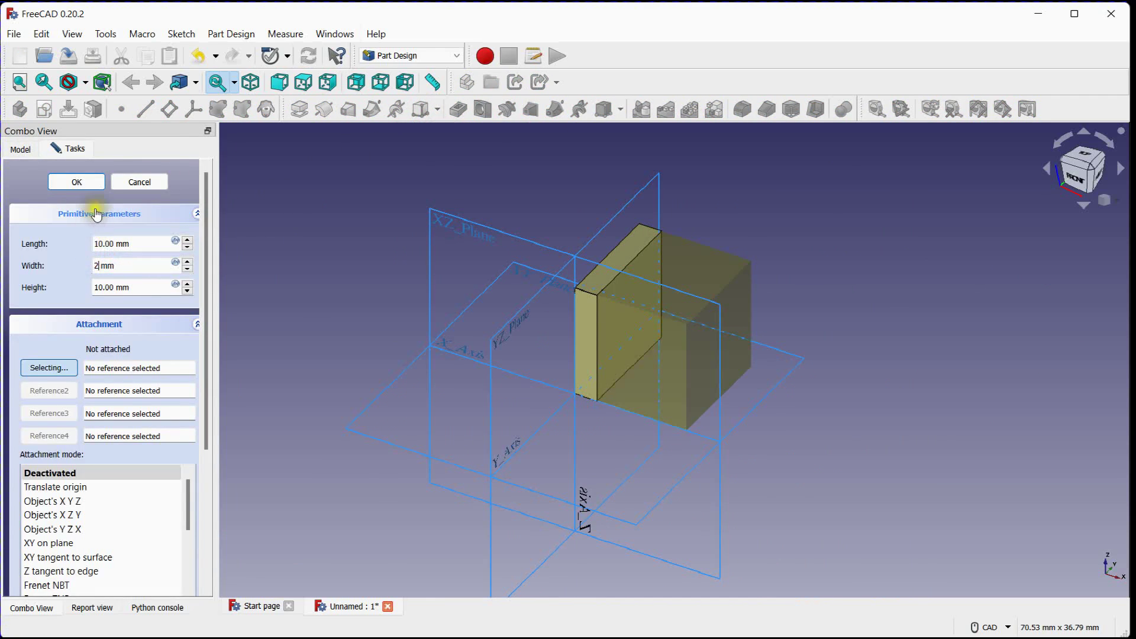
left_click(76, 182)
type("2")
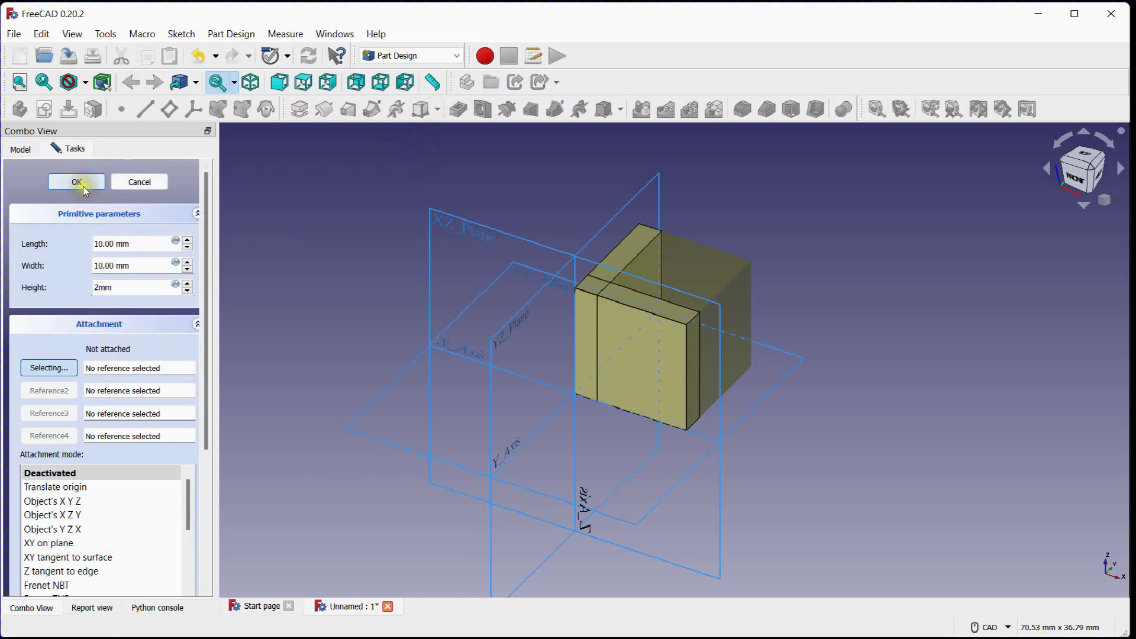
left_click(76, 182)
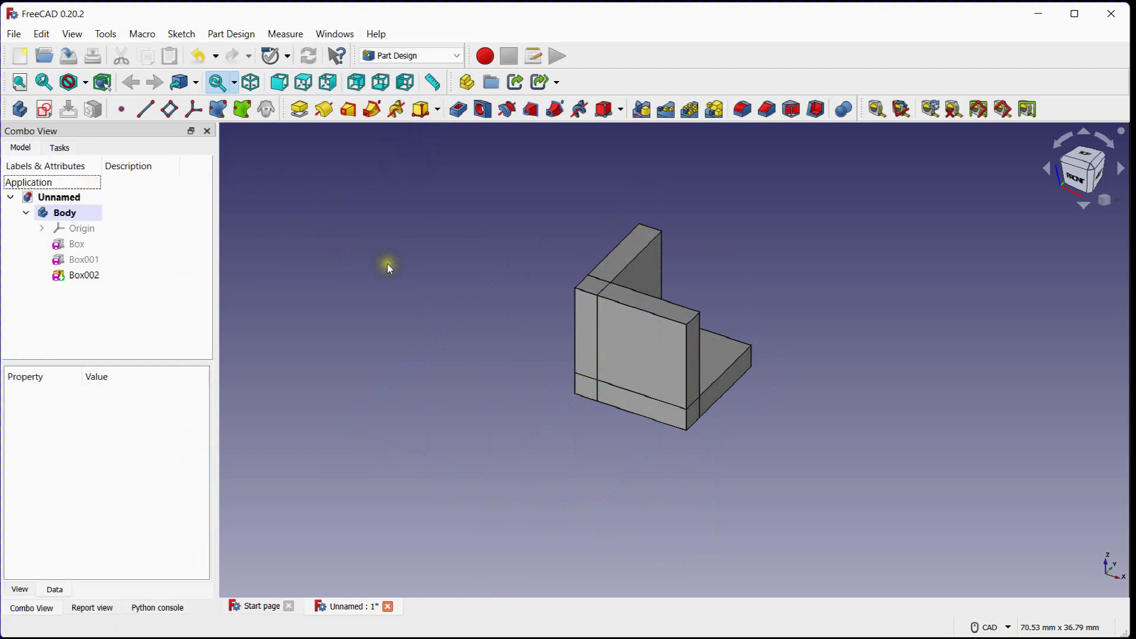
Refine Box002 into one clean solid and fillet its three inner corner edges at 1 mm
left_click(84, 275)
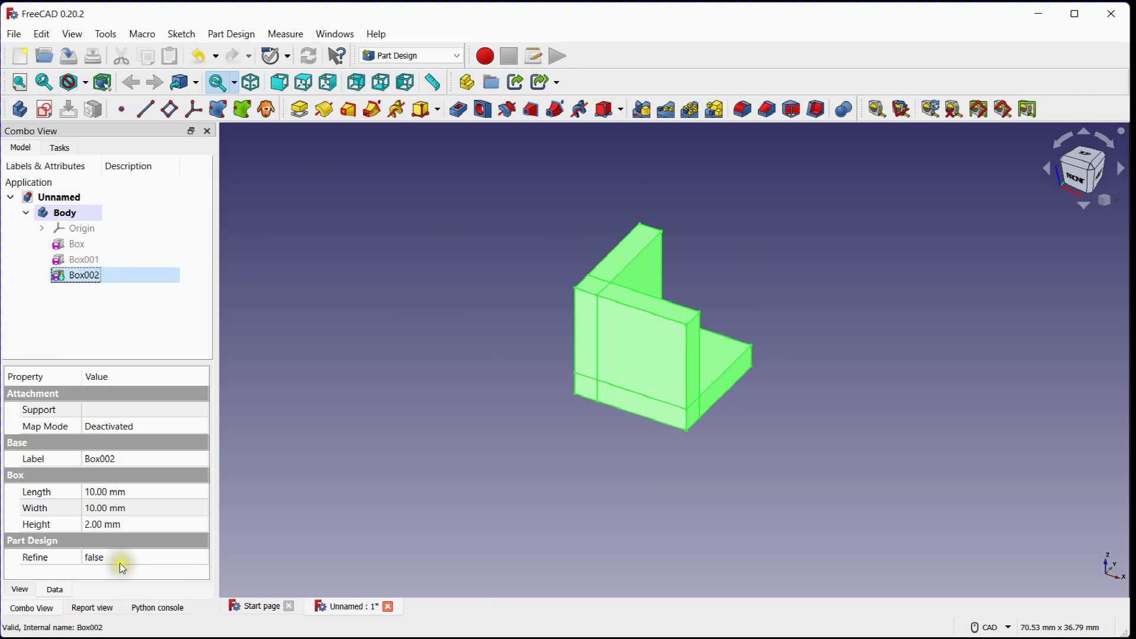
left_click(493, 441)
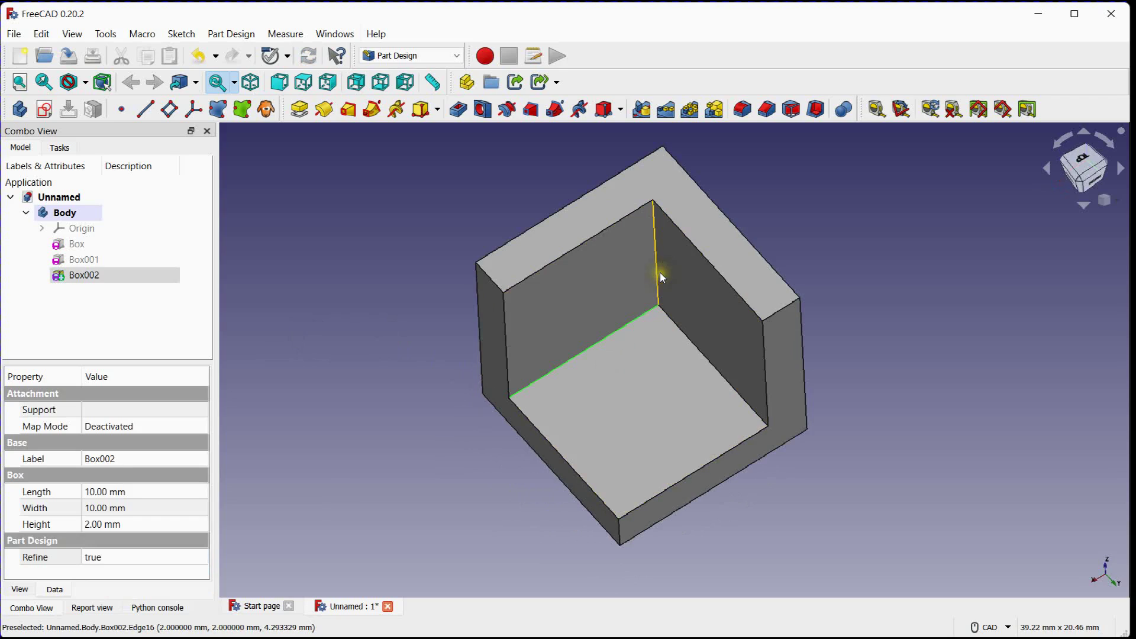
mouse_move(692, 342)
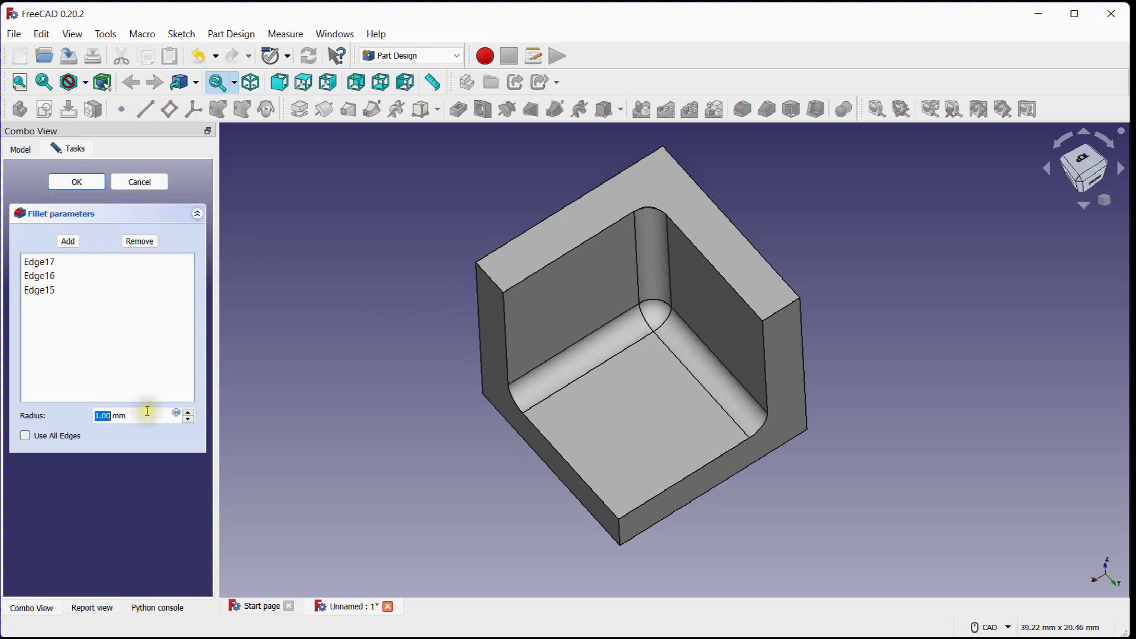
left_click(75, 182)
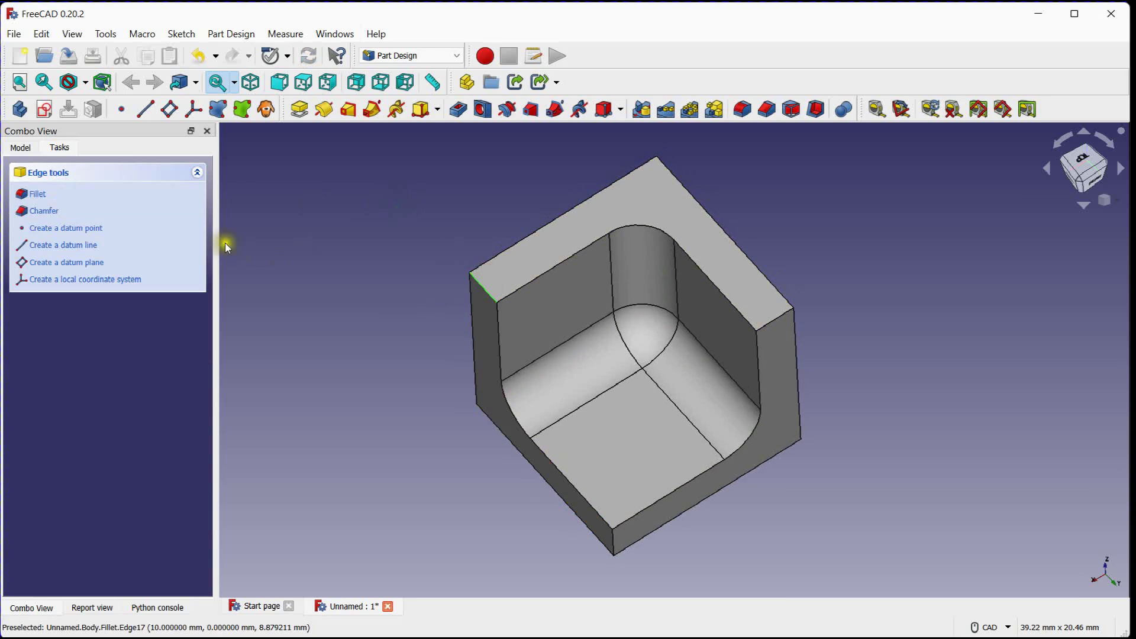
Add a two-distance chamfer of 5 mm and 4 mm to one top outer edge
left_click(43, 211)
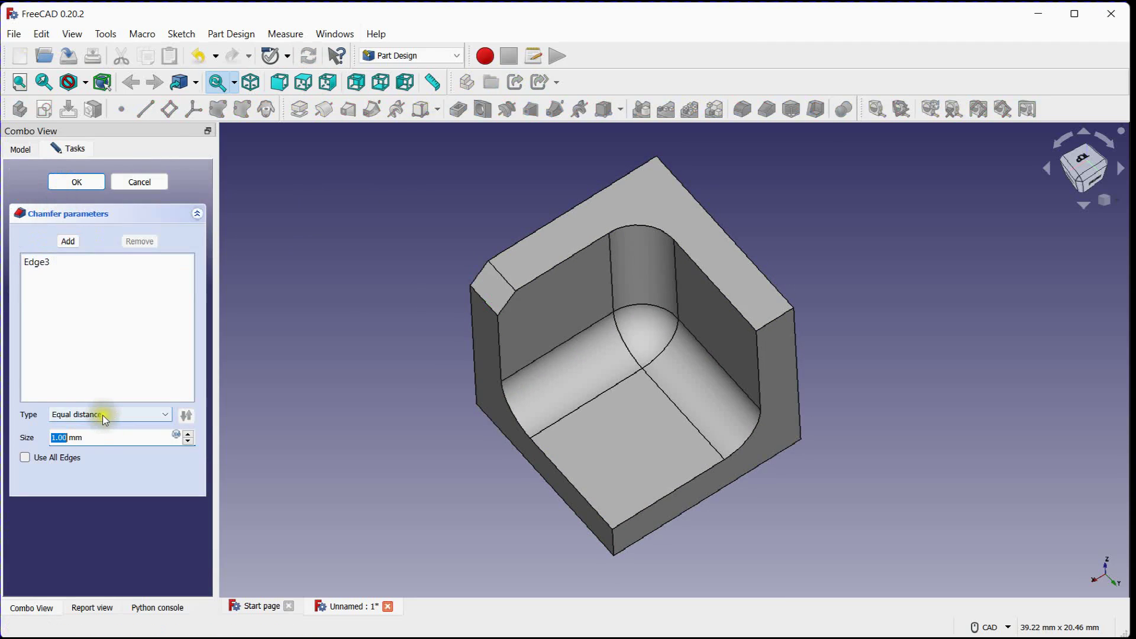
left_click(109, 414)
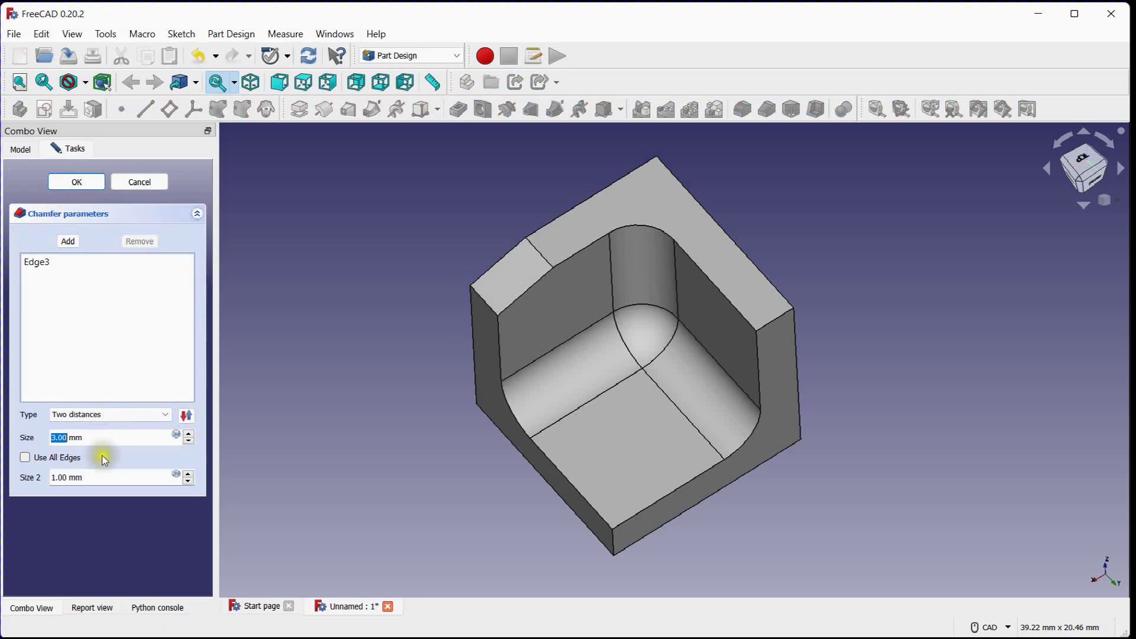
left_click(88, 478)
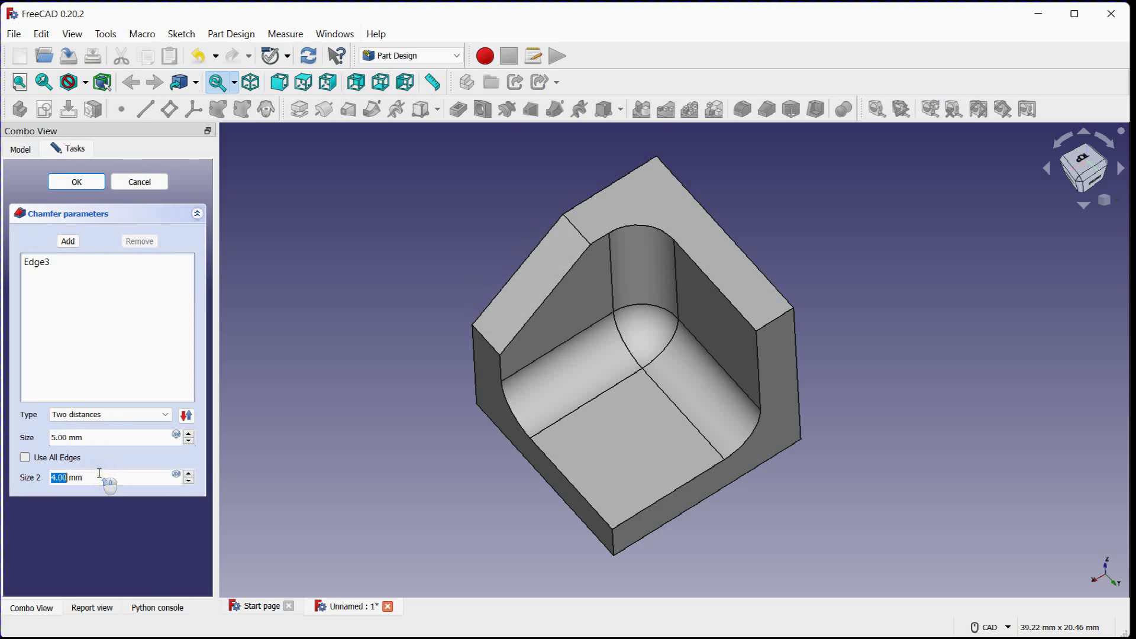
left_click(76, 182)
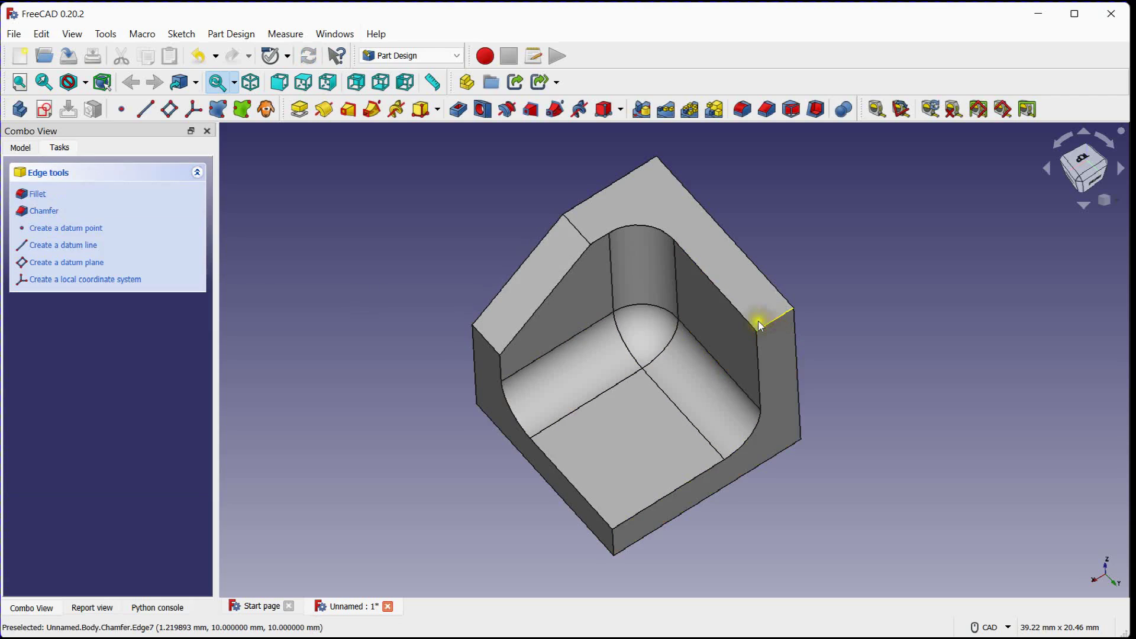
Add a matching 5 mm by 4 mm two-distance chamfer to the opposite top outer edge
left_click(44, 210)
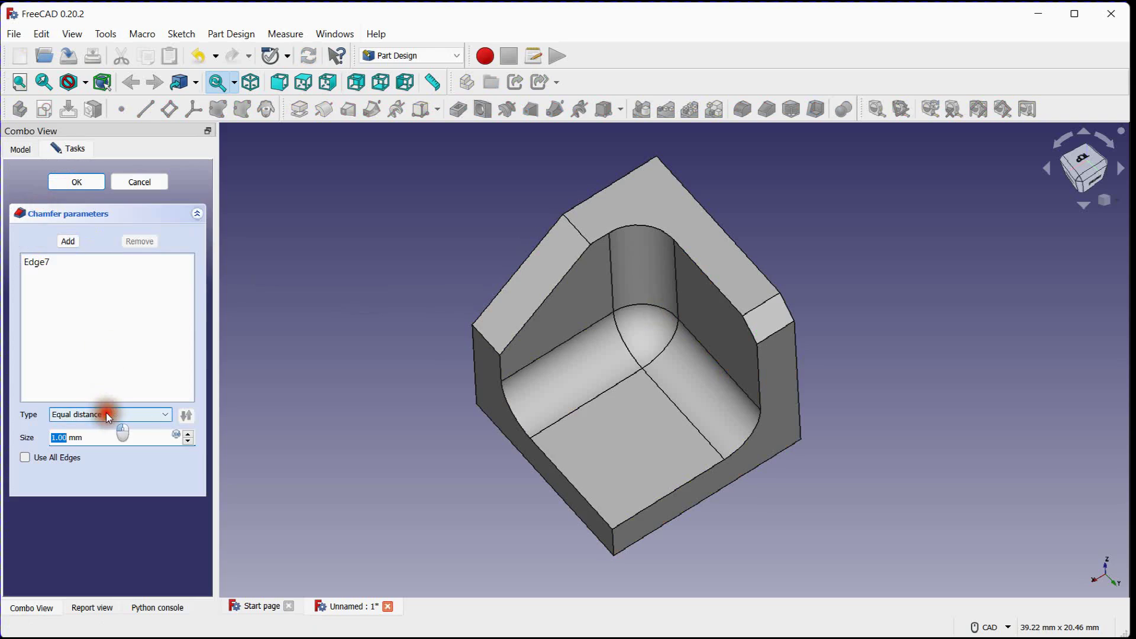
left_click(110, 415)
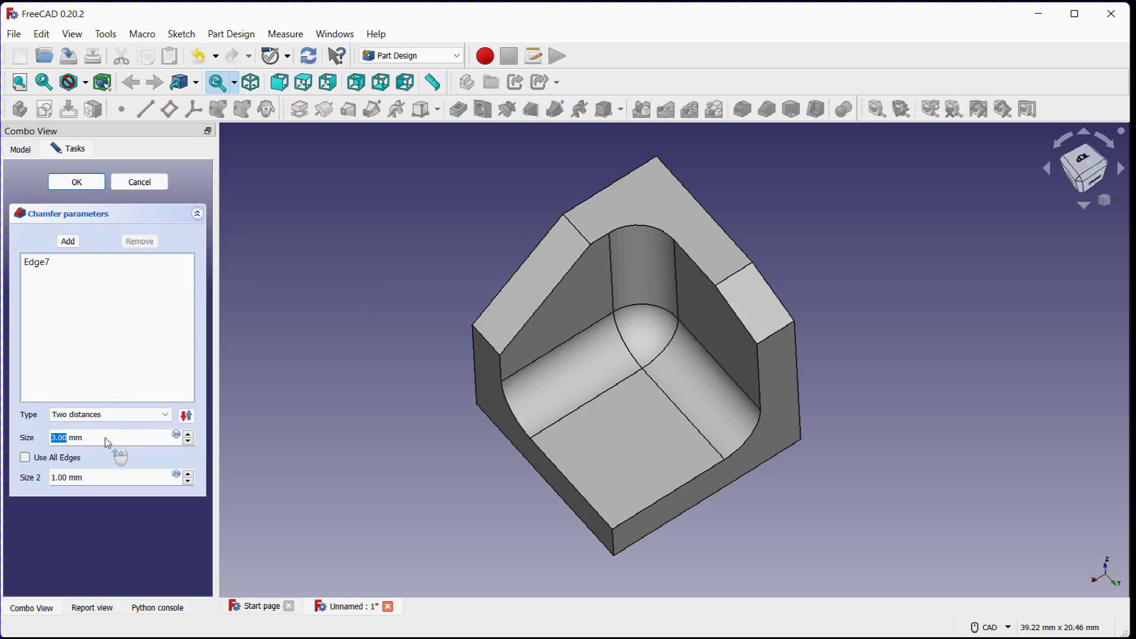
type("5.00")
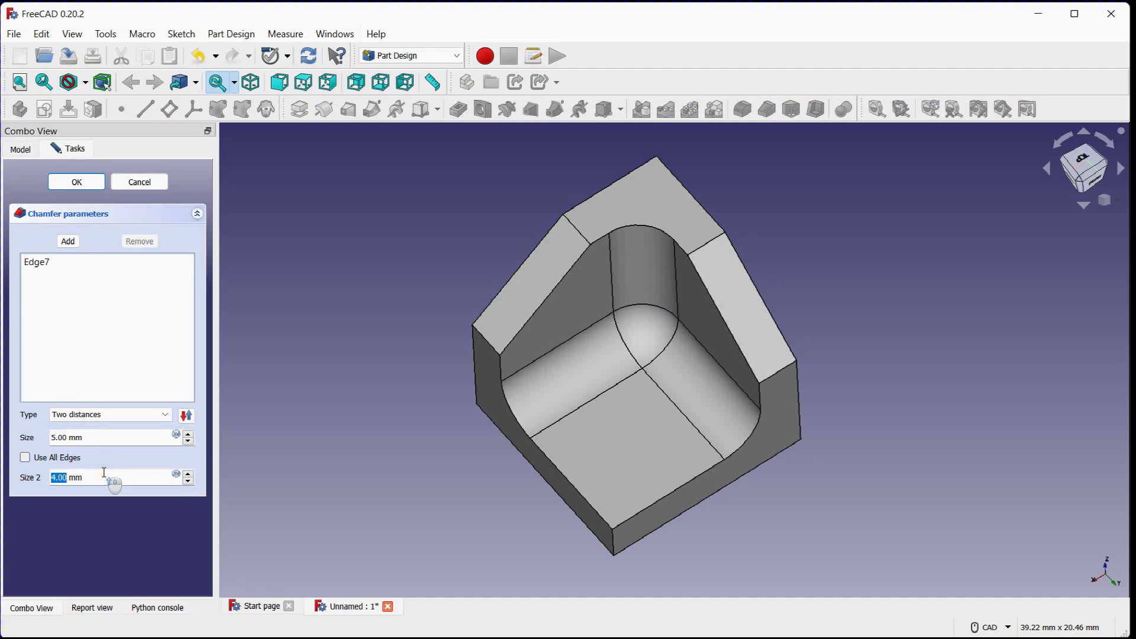
left_click(76, 182)
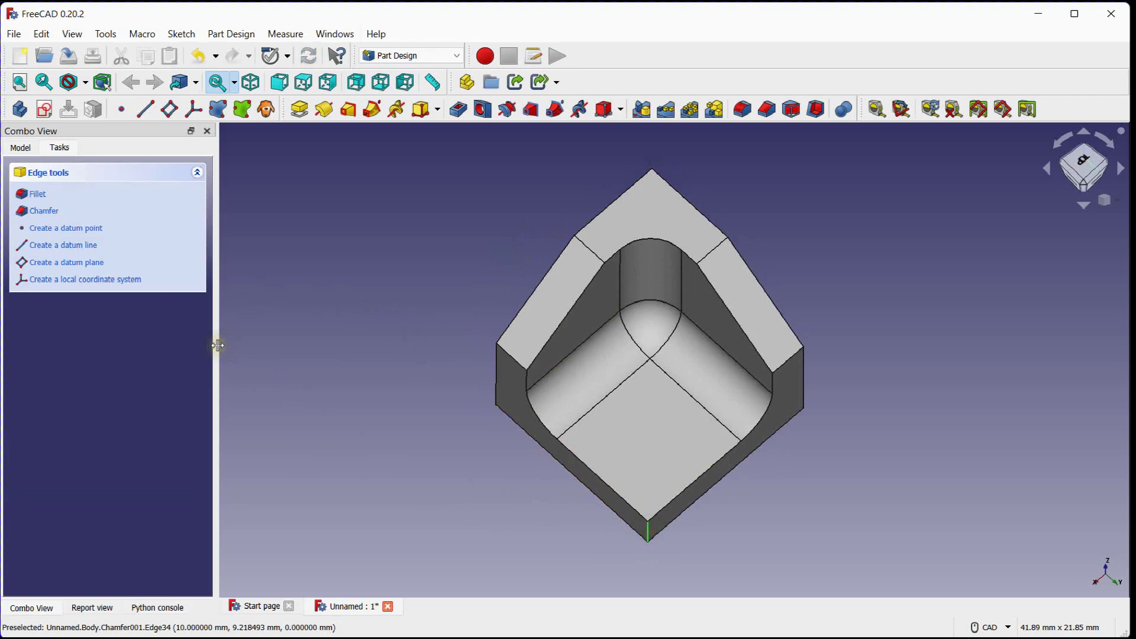
Add a distance-and-angle chamfer of 4 mm at 45° to the bottom outer corner edge
left_click(44, 211)
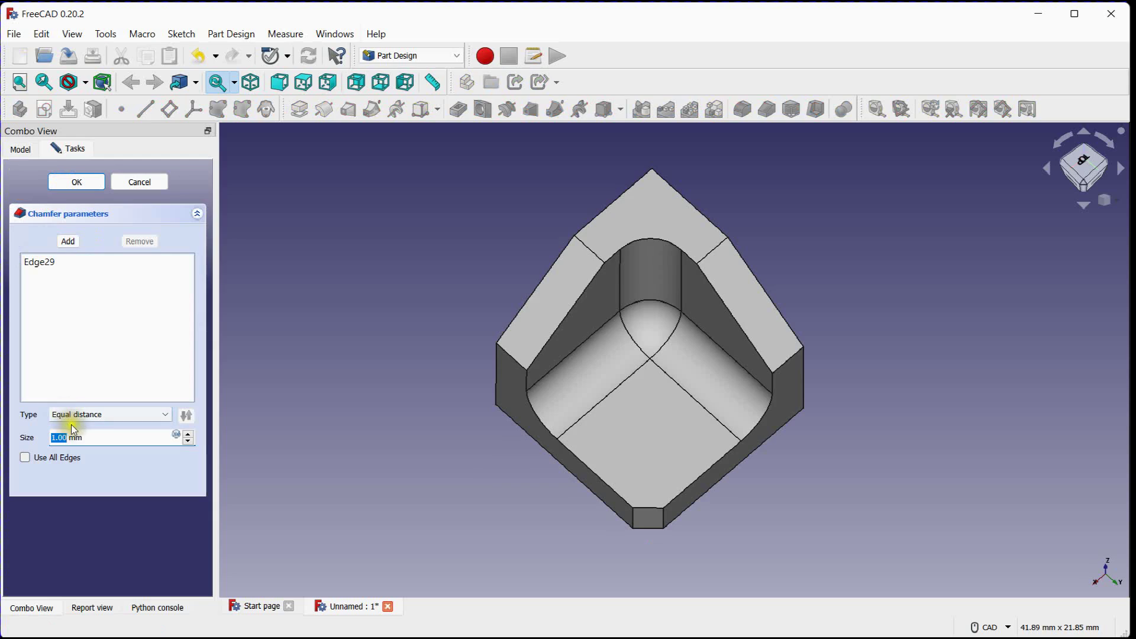
left_click(110, 414)
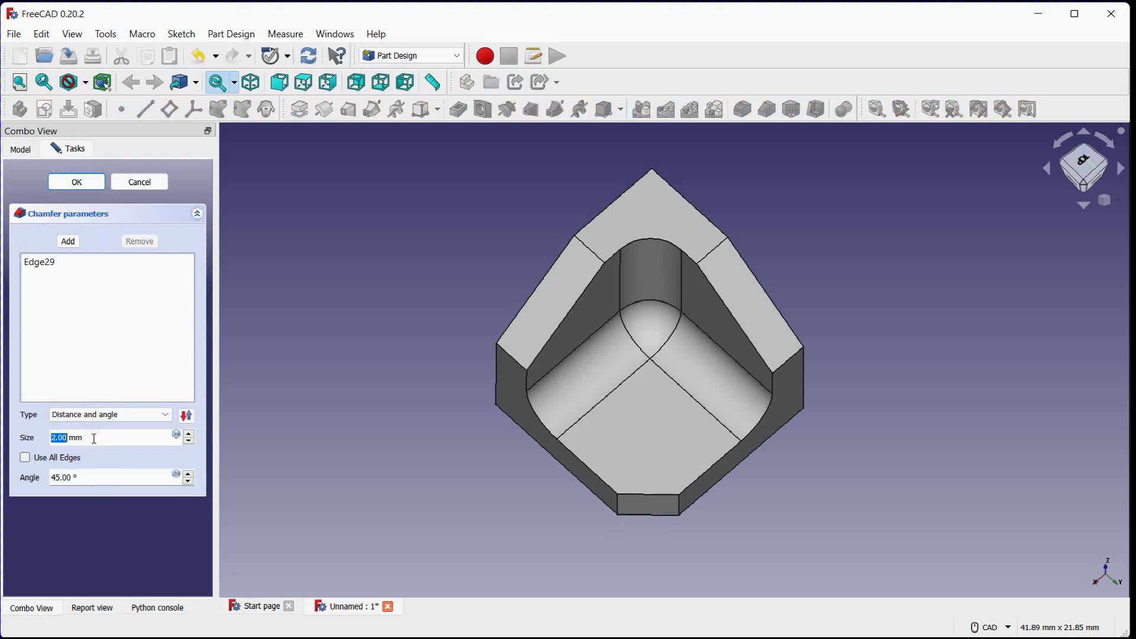
left_click(66, 477)
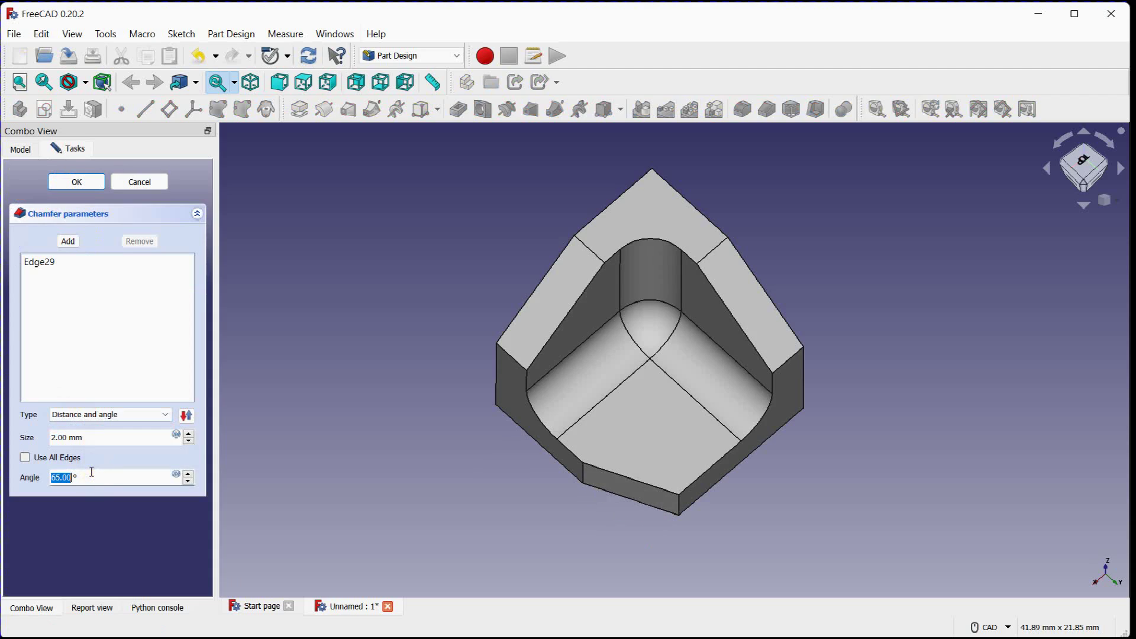
type("46.00")
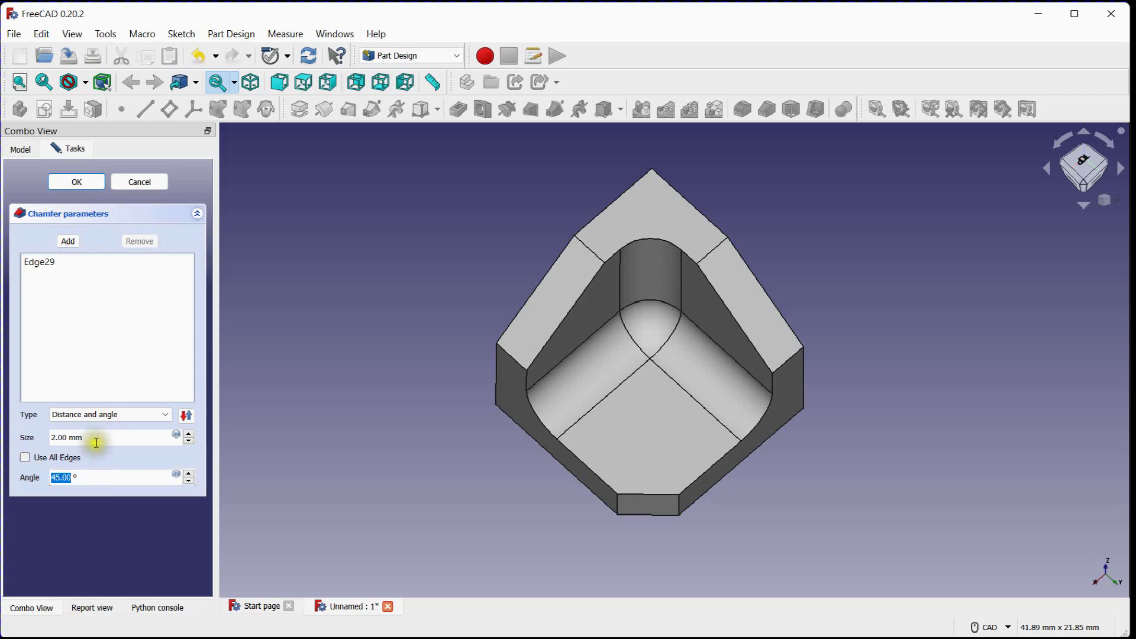
type("4.00")
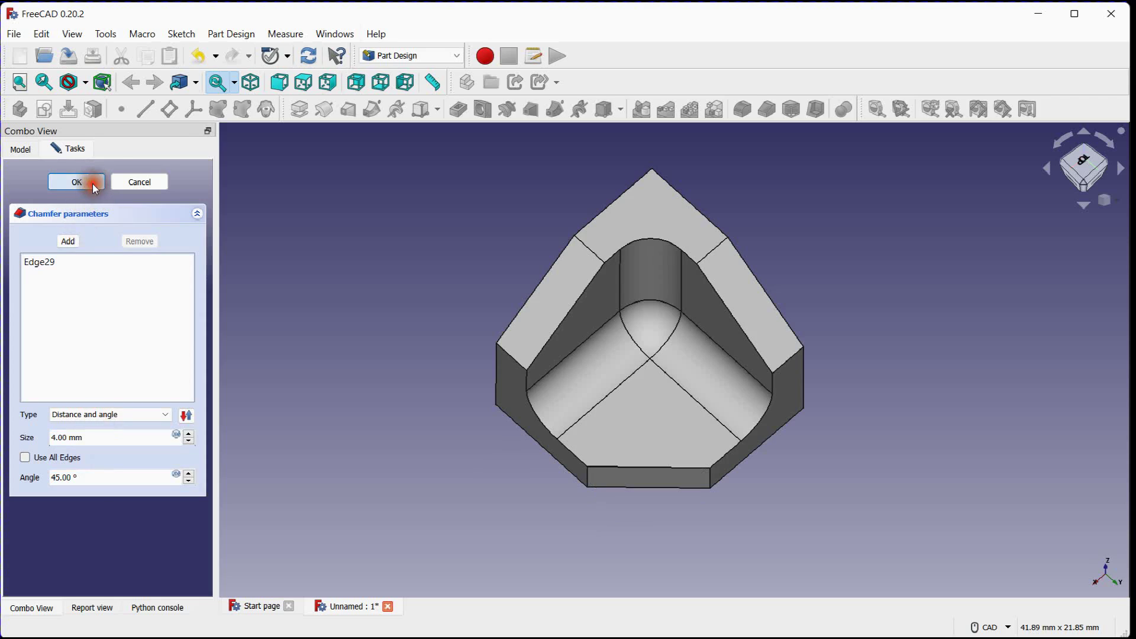
left_click(76, 182)
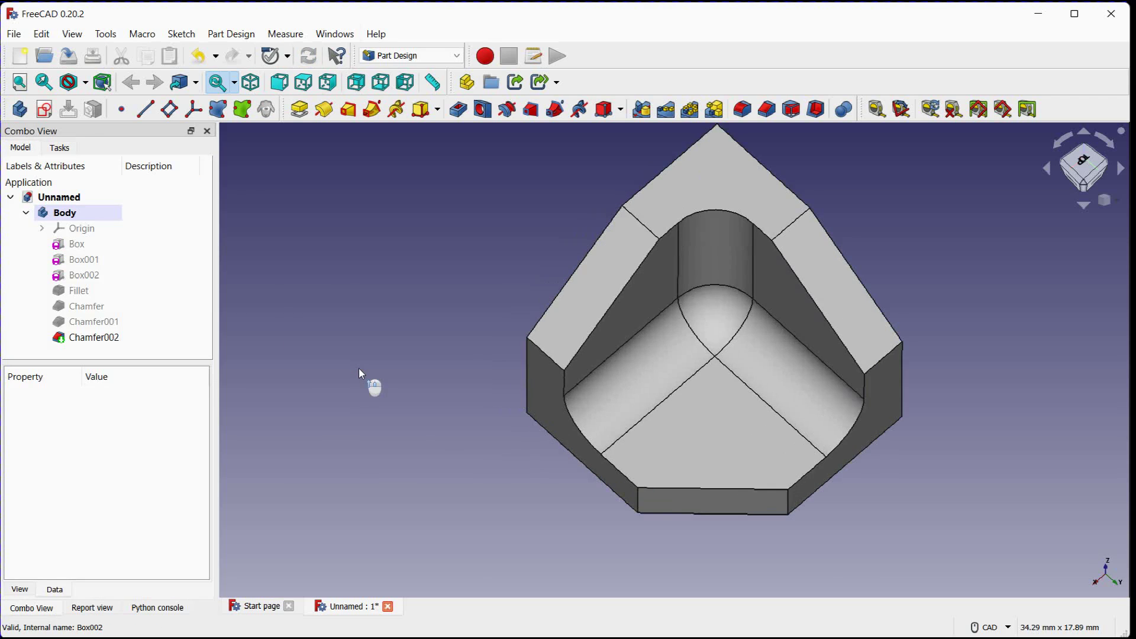